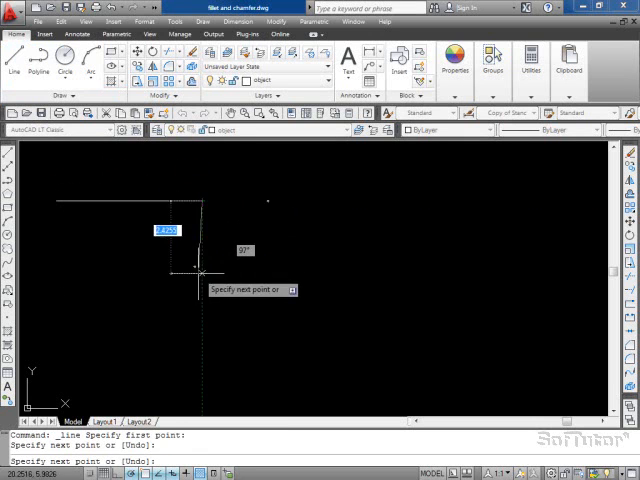
Finish the right-angled line shape at its lower vertical end and close the InDesign envelope window.
click(200, 276)
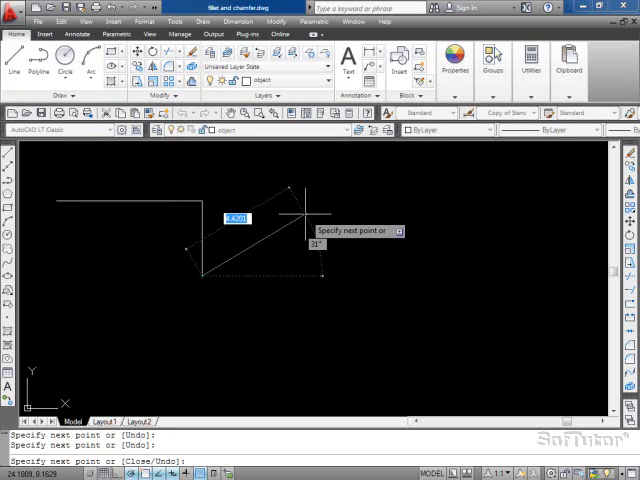
mouse_move(315, 265)
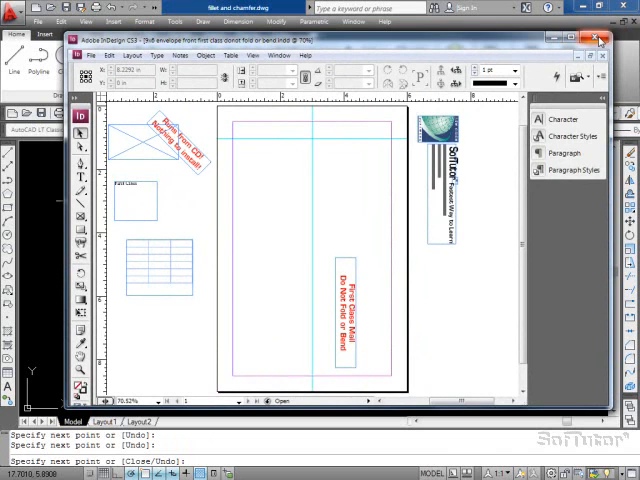
click(601, 39)
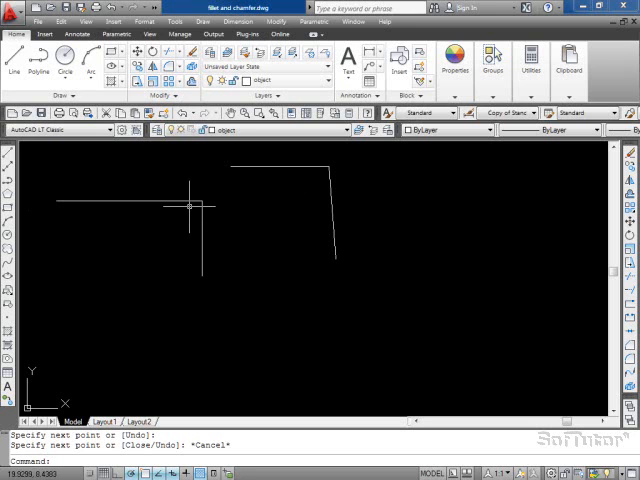
mouse_move(218, 159)
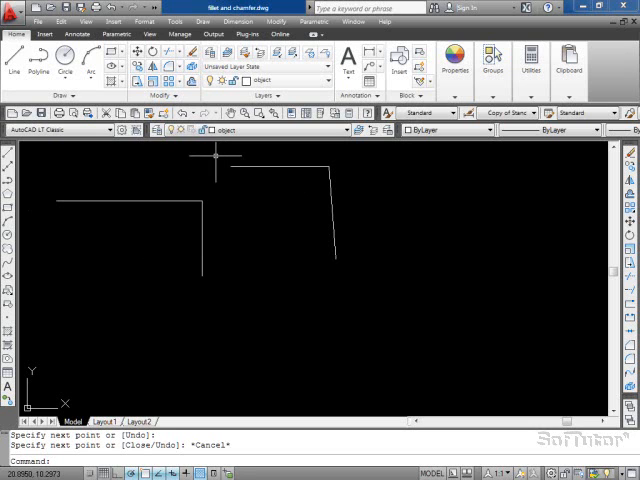
mouse_move(216, 148)
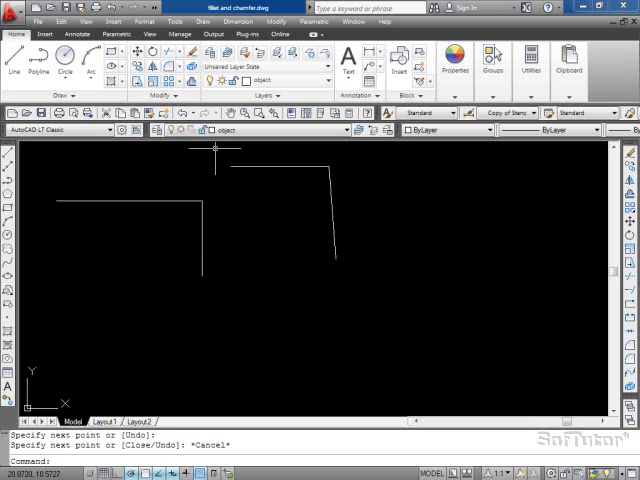